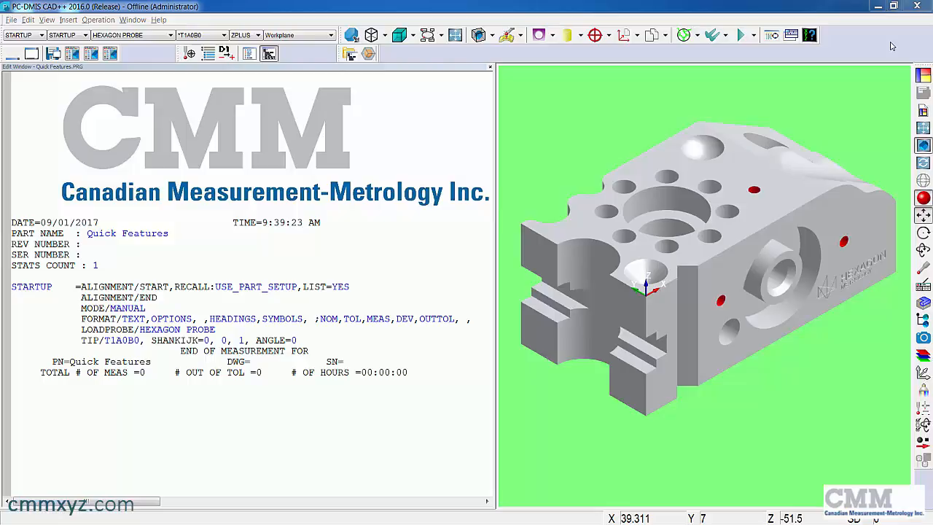
# Hold Shift to pick the bore surface so a quick cylinder CYL1 is created instead of a point
pyautogui.press('shift')
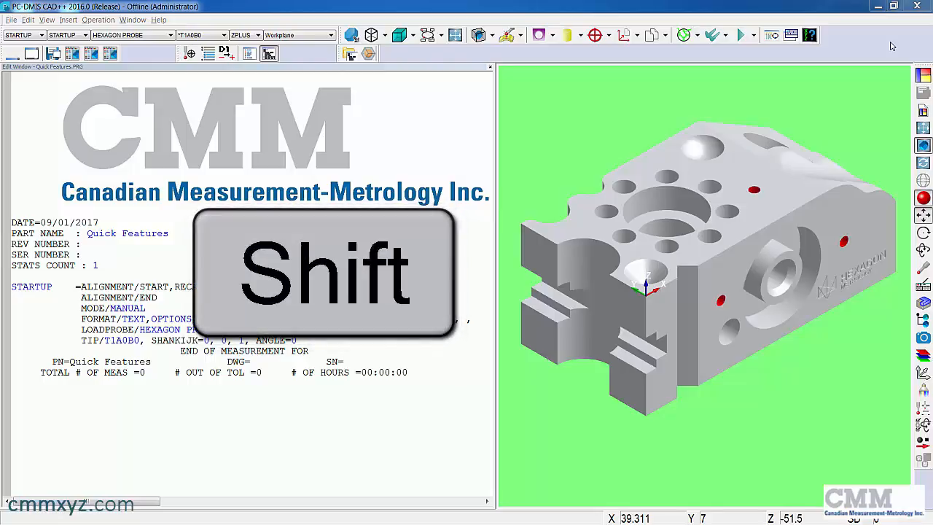
pyautogui.moveTo(886, 51)
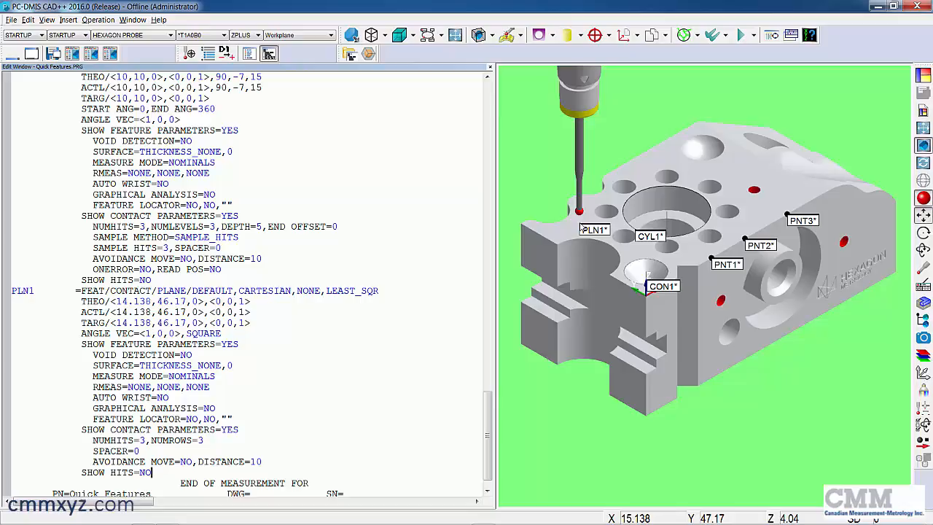
pyautogui.moveTo(822, 201)
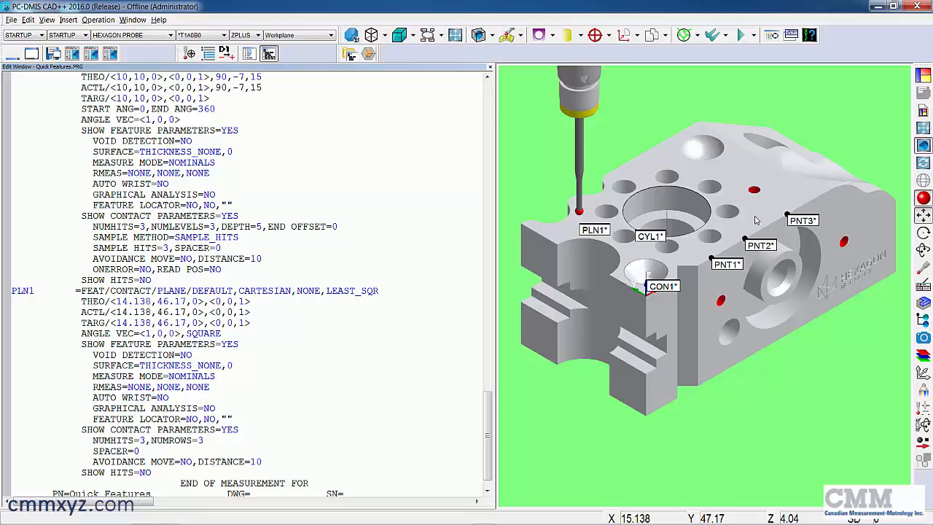
pyautogui.moveTo(742, 166)
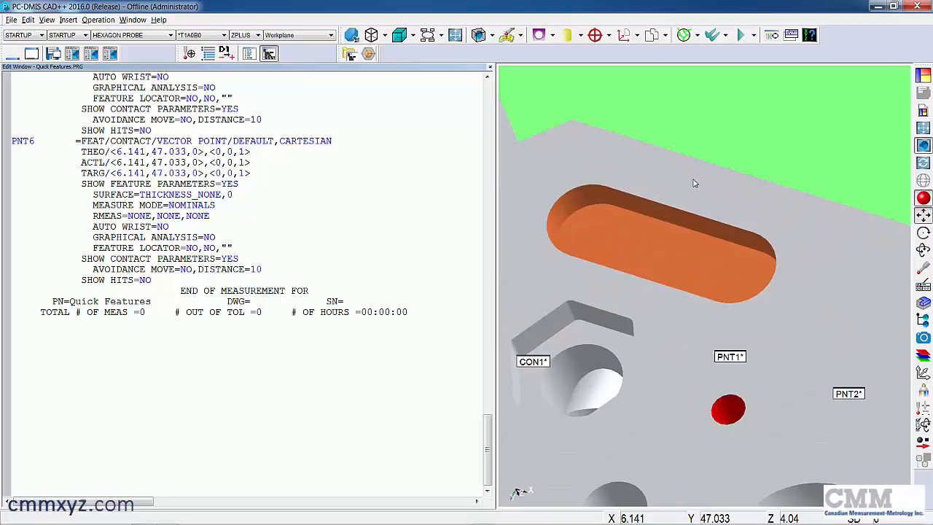
pyautogui.moveTo(639, 274)
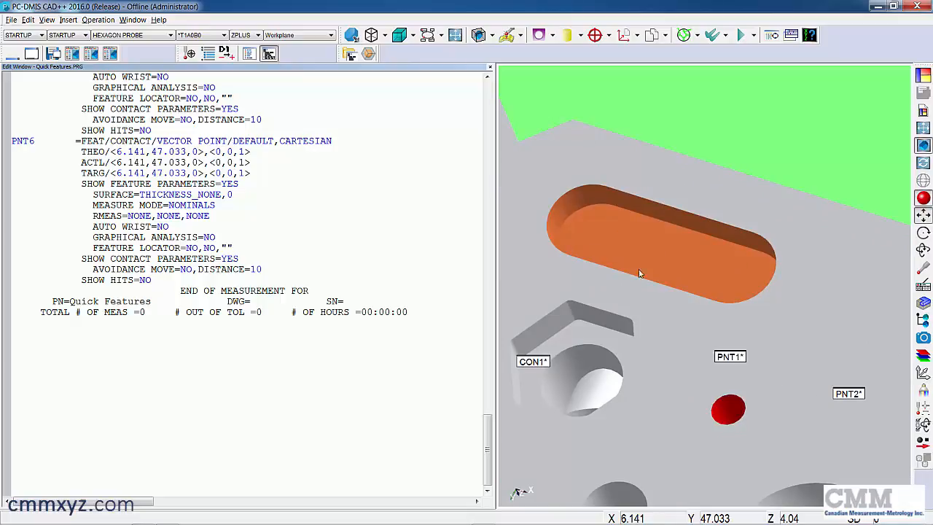